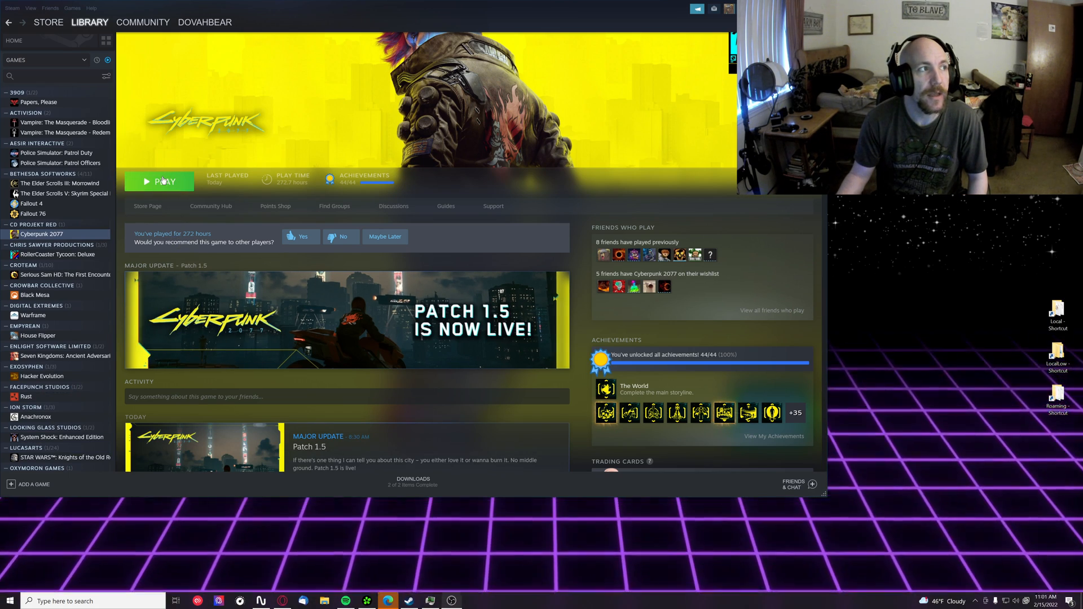
Step: Launch Cyberpunk 2077 from its Steam library page with the green Play button
{"action": "left_click", "coordinate": [159, 180]}
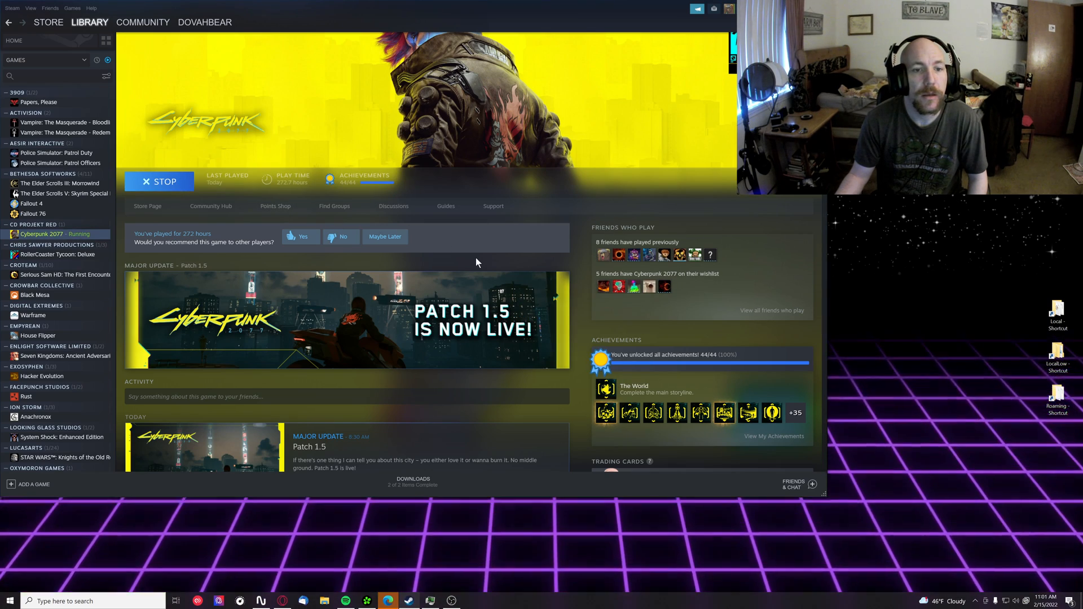
{"action": "mouse_move", "coordinate": [436, 265]}
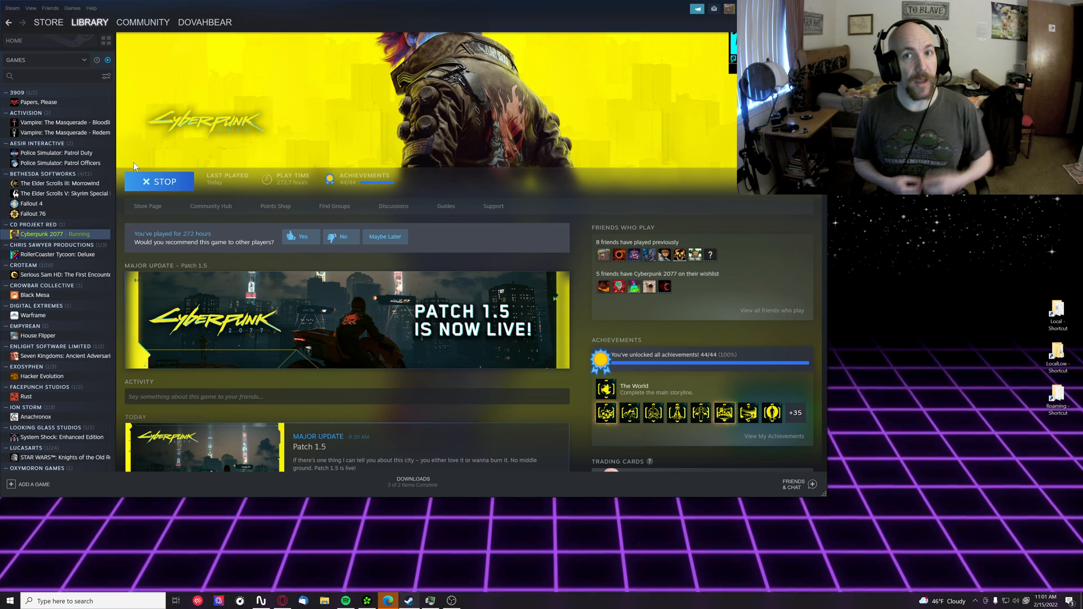
{"action": "left_click", "coordinate": [159, 181]}
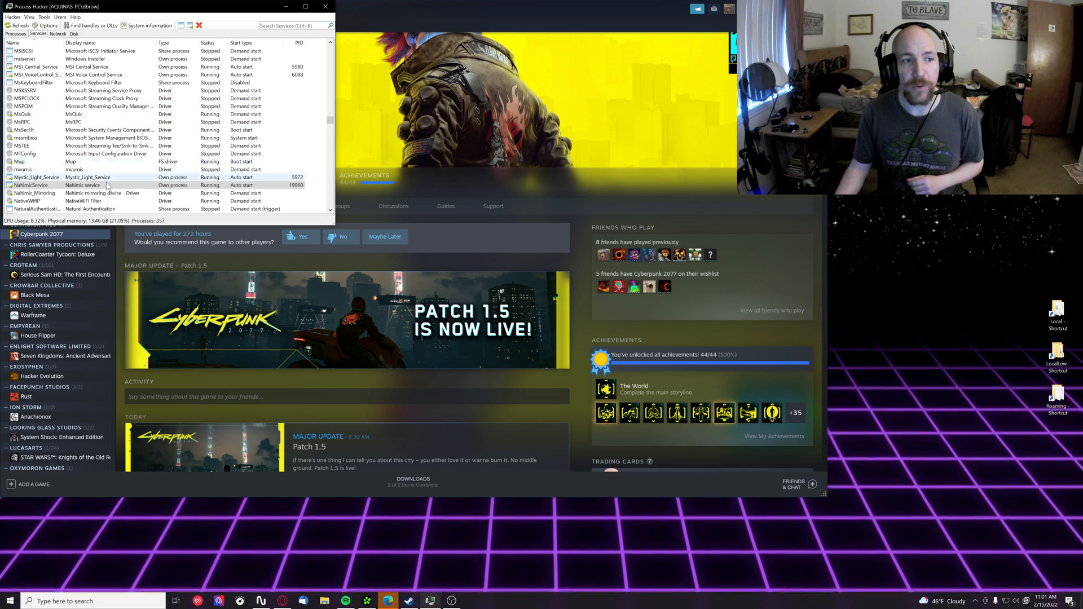
{"action": "mouse_move", "coordinate": [31, 185]}
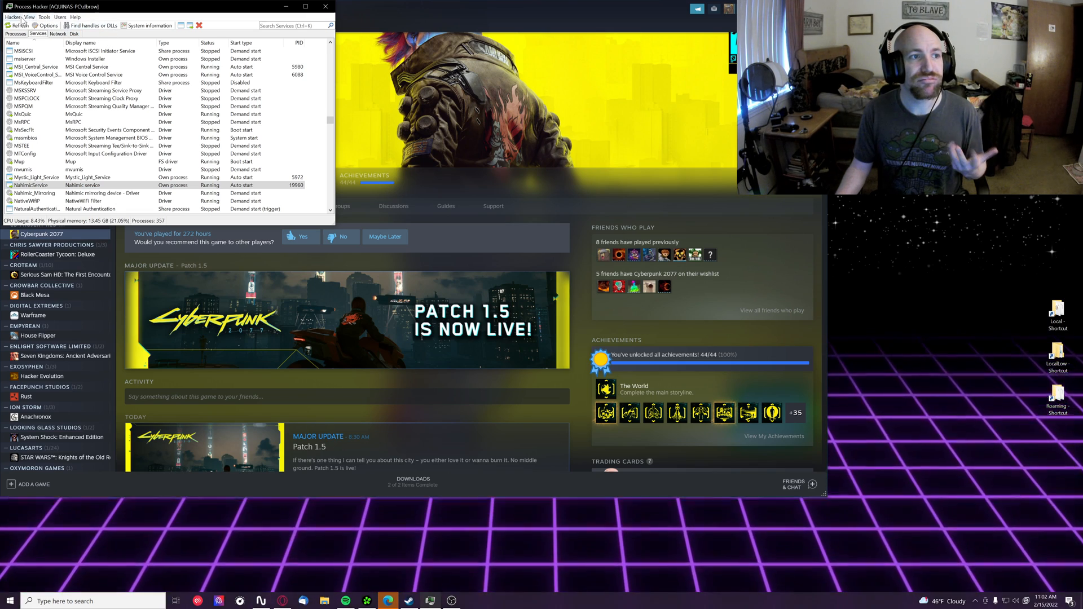
Step: Bring up the Nahimic audio app's settings window over Process Hacker
{"action": "left_click", "coordinate": [45, 17]}
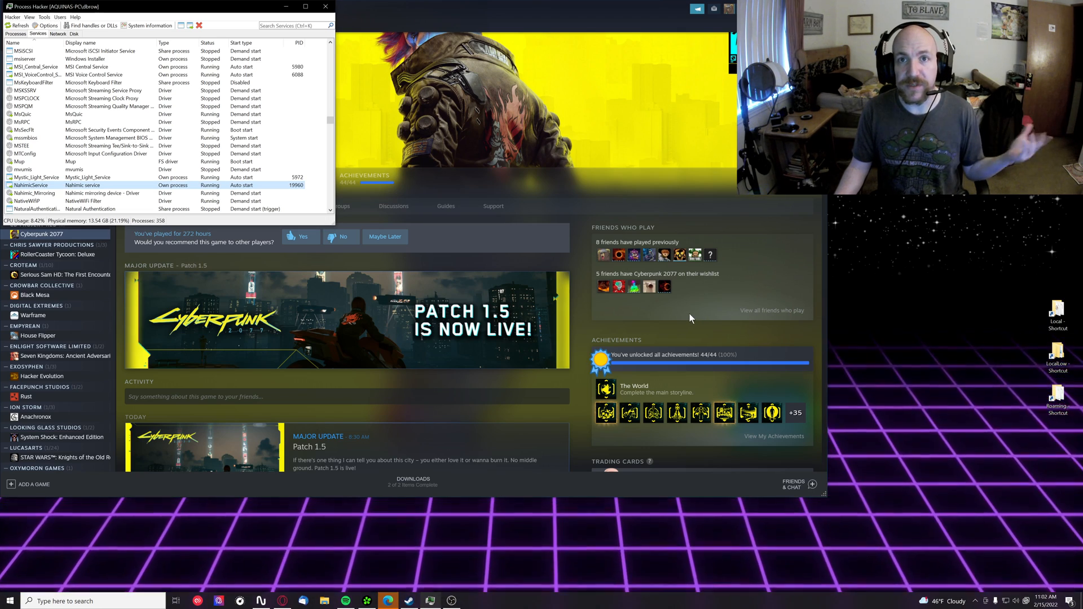
{"action": "mouse_move", "coordinate": [565, 546]}
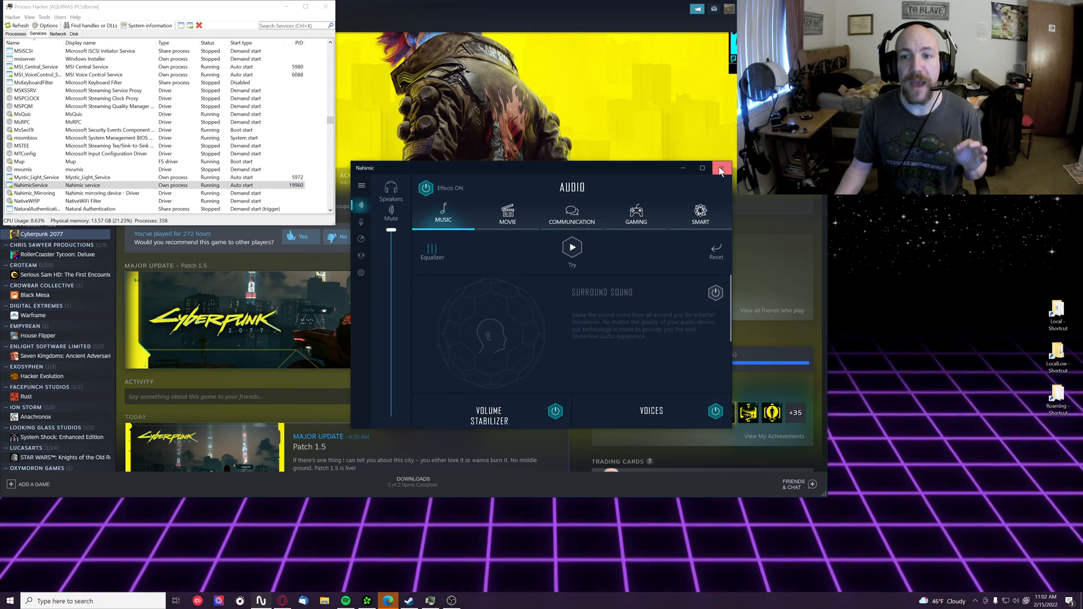
Step: Close the Nahimic audio window, returning to the Process Hacker services list
{"action": "left_click", "coordinate": [720, 168]}
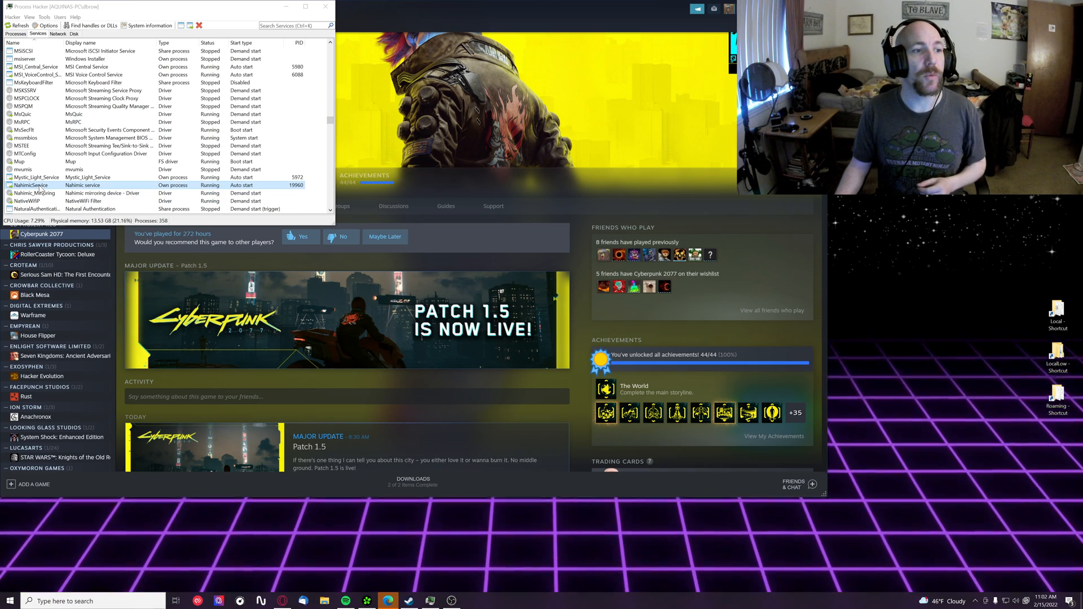
Step: Stop NahimicService in Process Hacker, continuing past the administrator-permission warning
{"action": "right_click", "coordinate": [32, 184]}
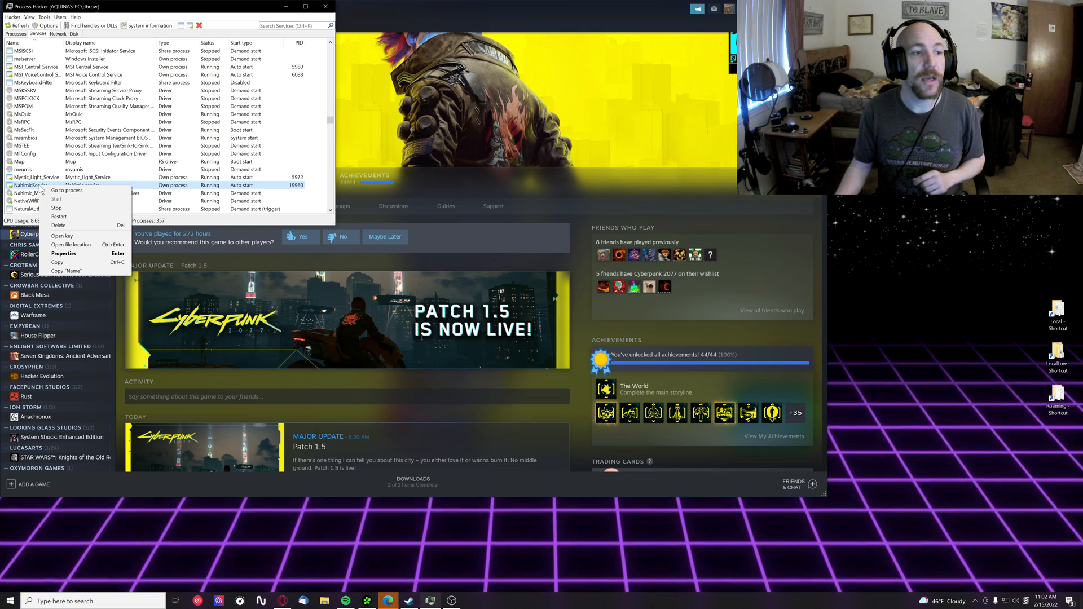
{"action": "left_click", "coordinate": [56, 208]}
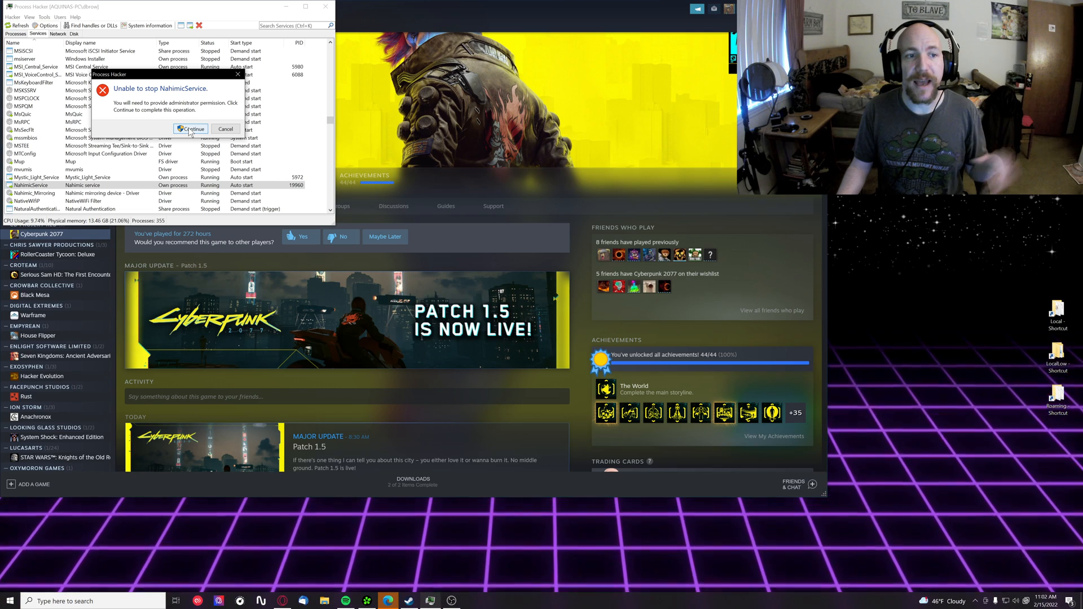
{"action": "left_click", "coordinate": [191, 128]}
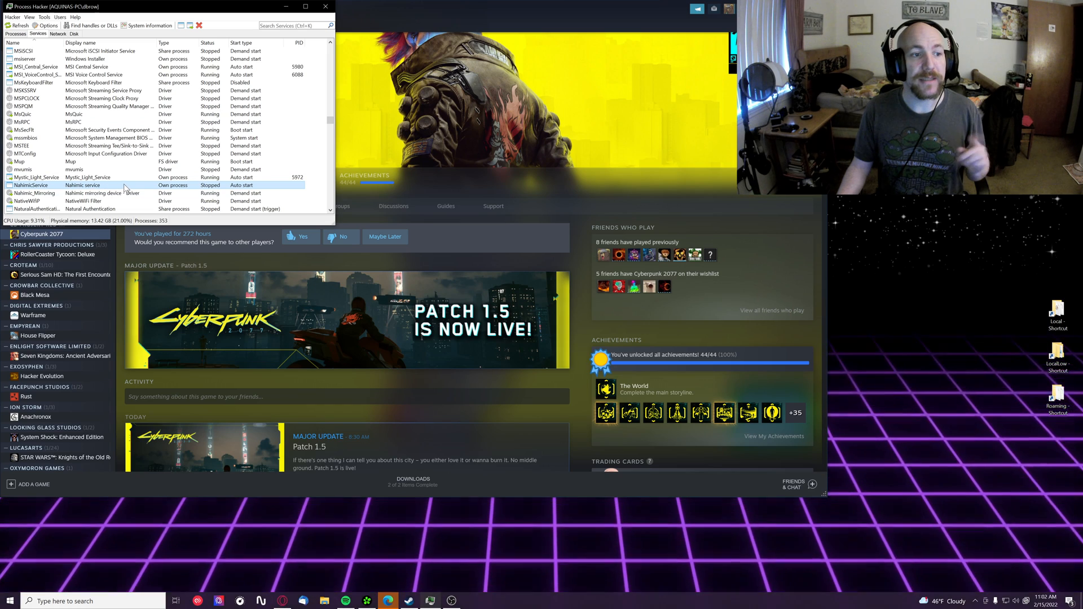
{"action": "mouse_move", "coordinate": [210, 192]}
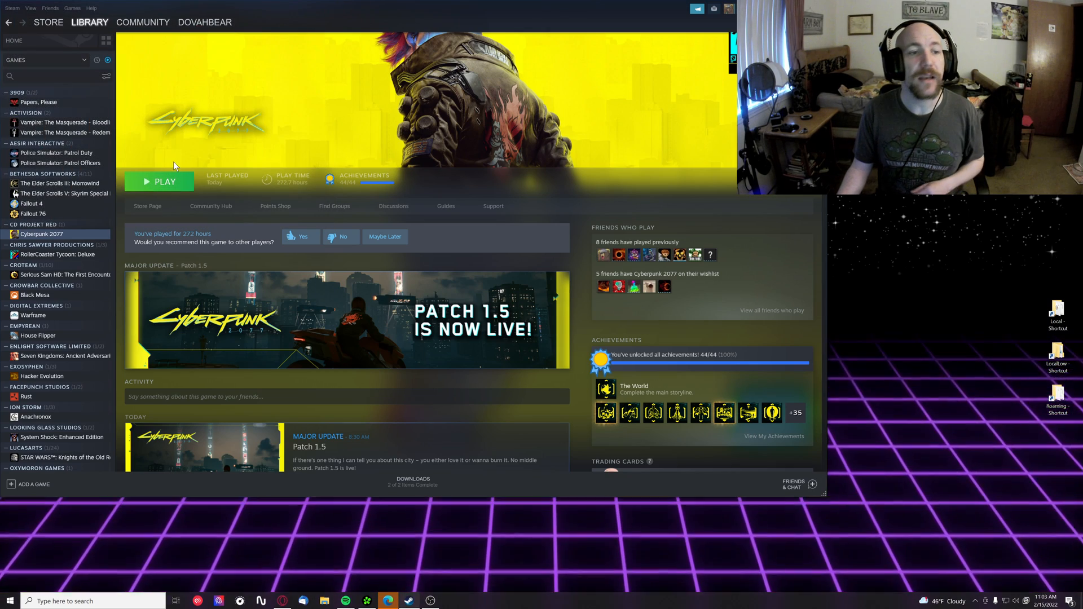
Step: Relaunch Cyberpunk 2077 from Steam and start it through the CD Projekt launcher
{"action": "left_click", "coordinate": [159, 182]}
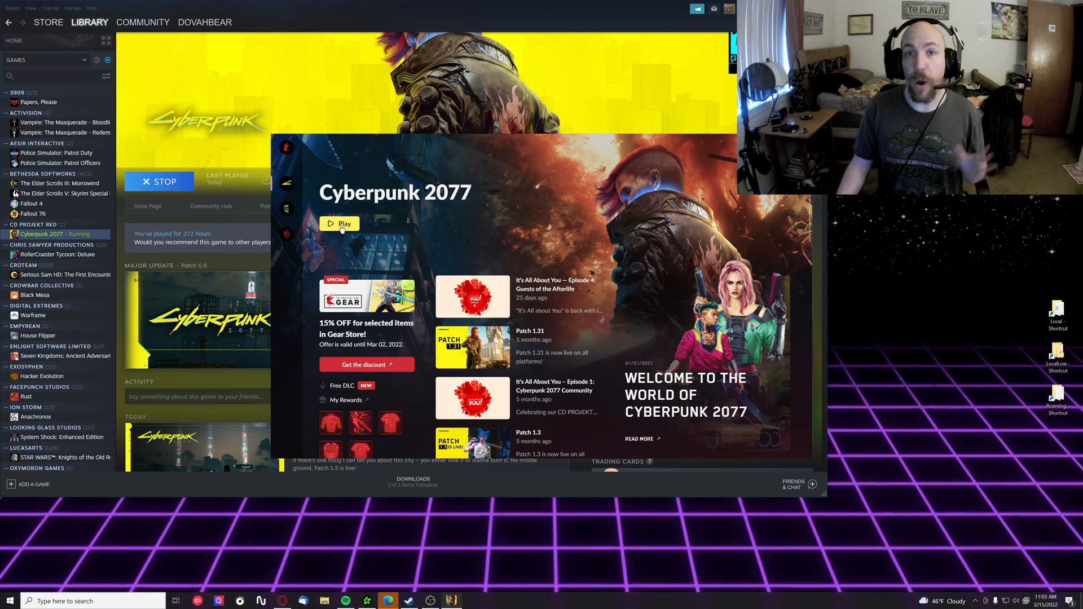
{"action": "left_click", "coordinate": [340, 223]}
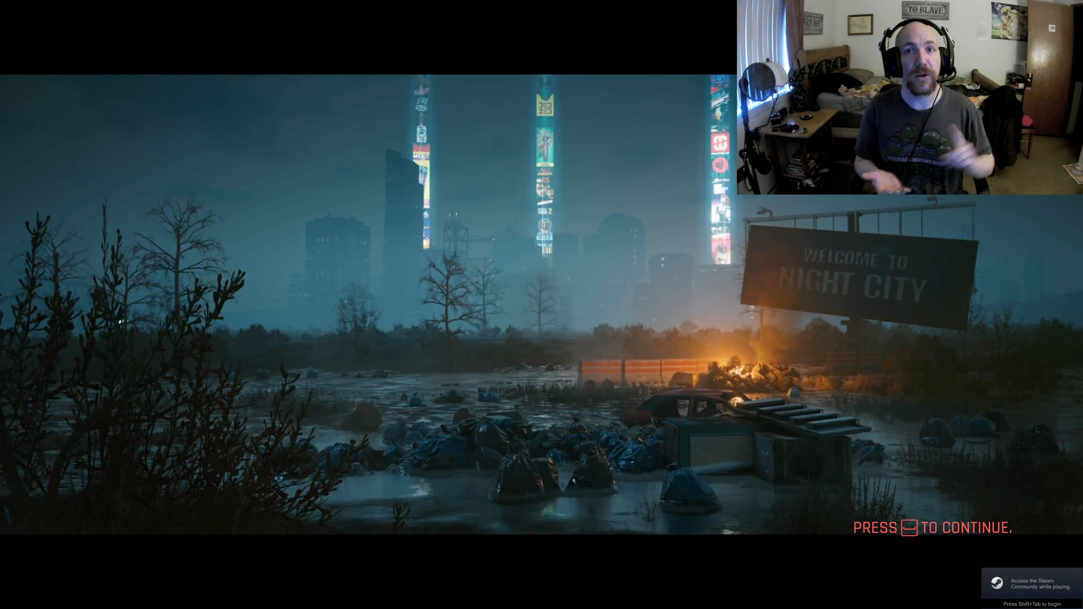
Step: Continue past the game's opening screen, then return to Steam with it still running
{"action": "key", "text": "space"}
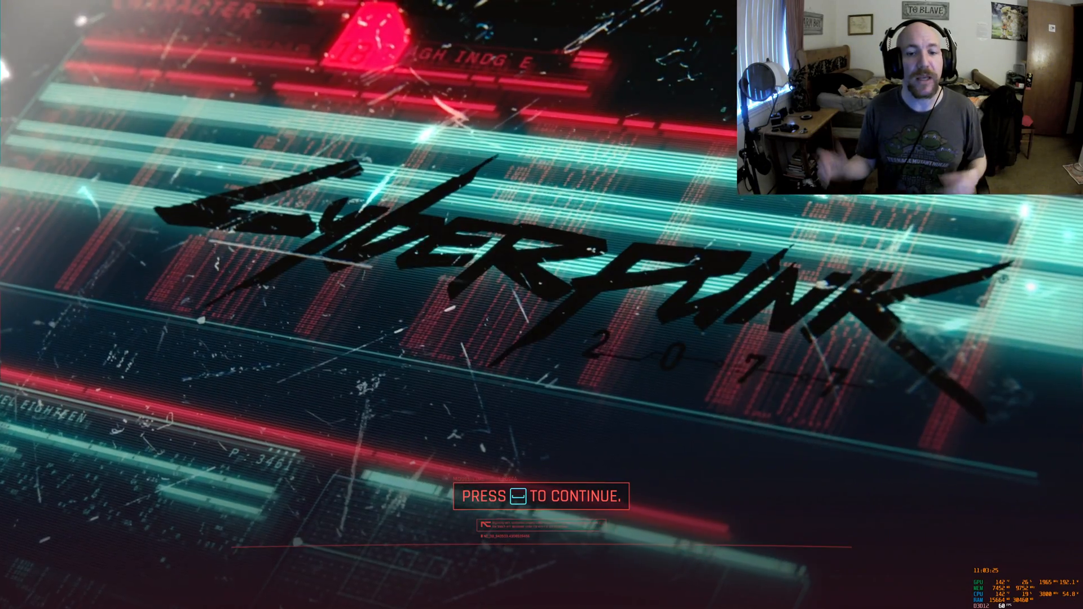
{"action": "key", "text": "space"}
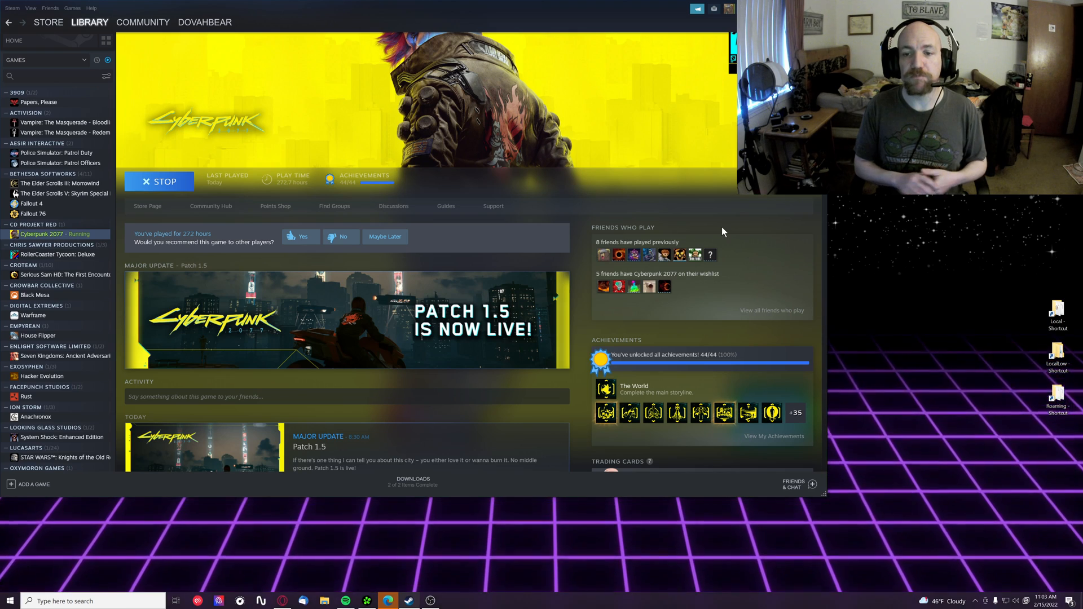
Step: Stop the running Cyberpunk 2077 so its library page shows Play again
{"action": "left_click", "coordinate": [159, 180]}
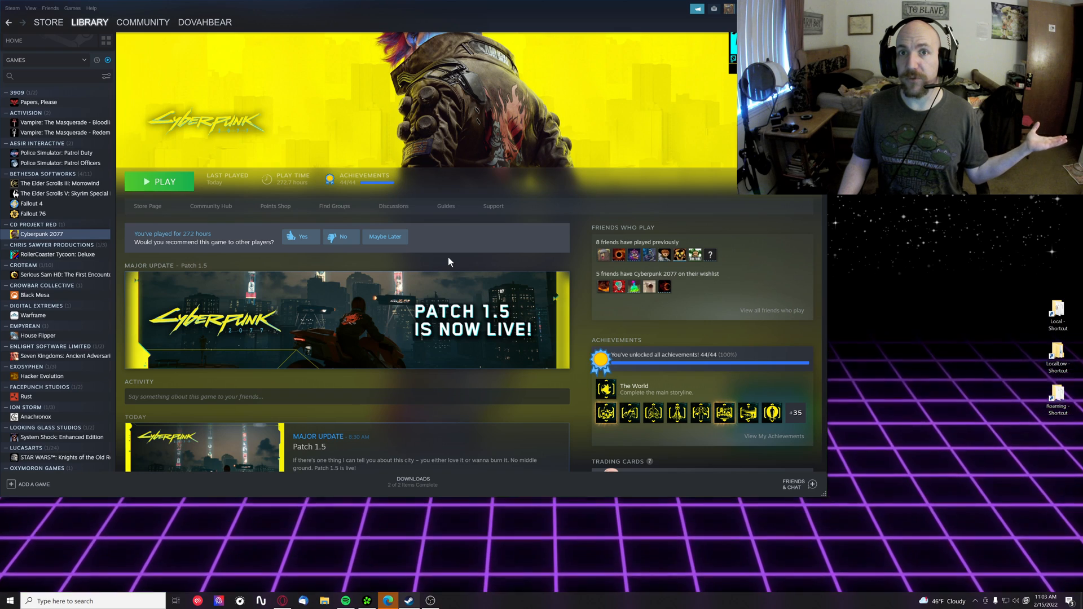
{"action": "mouse_move", "coordinate": [444, 248]}
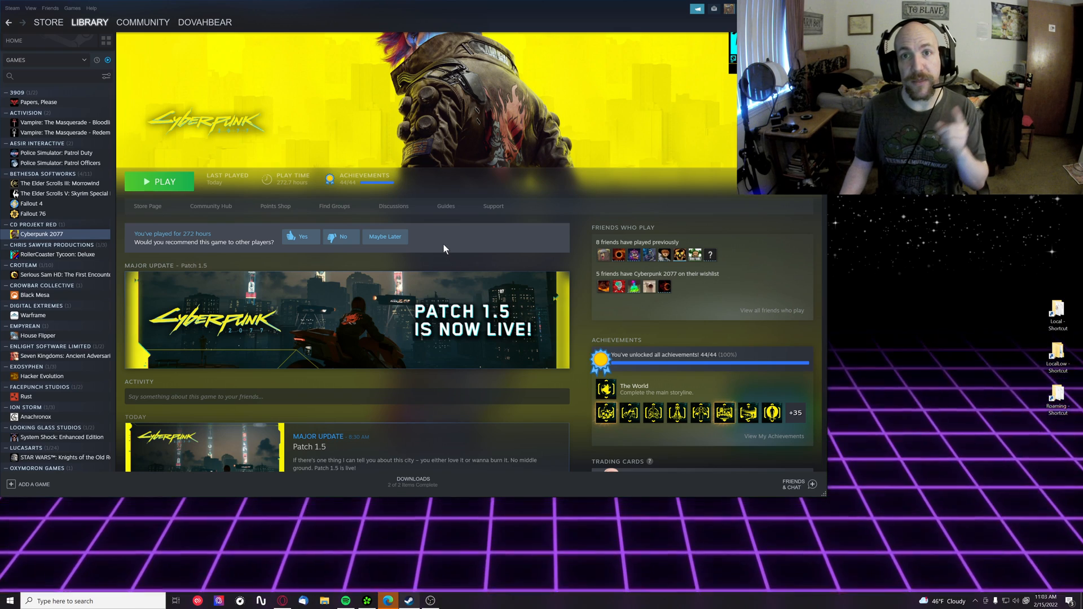